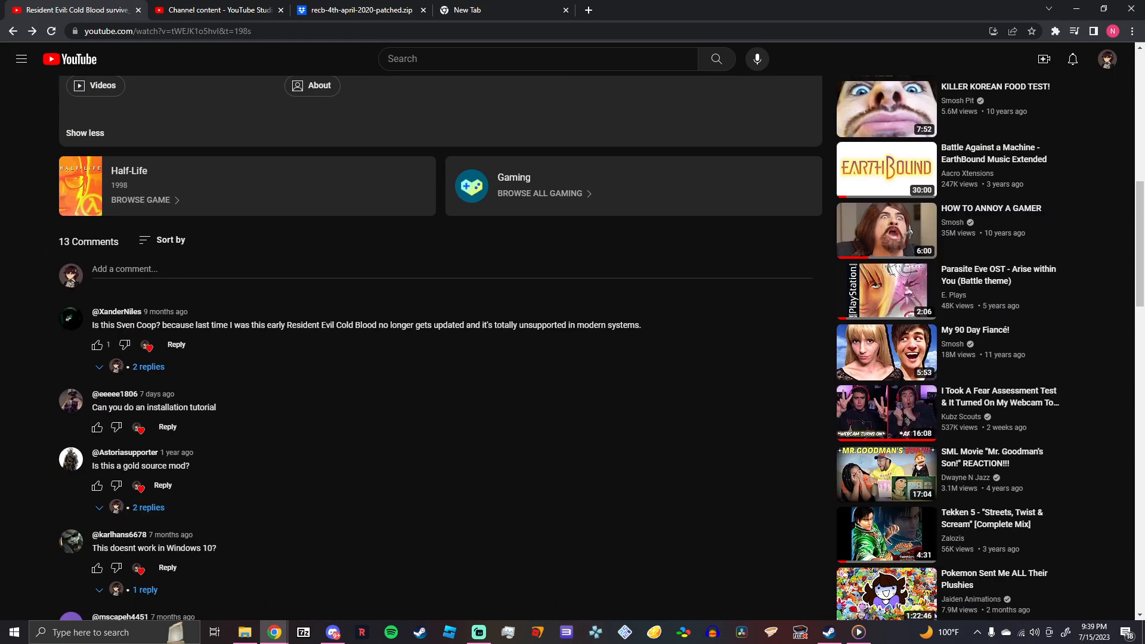
Return to the Cold Blood survive_city video player, then switch to the Discord chat.
scroll("down", 3)
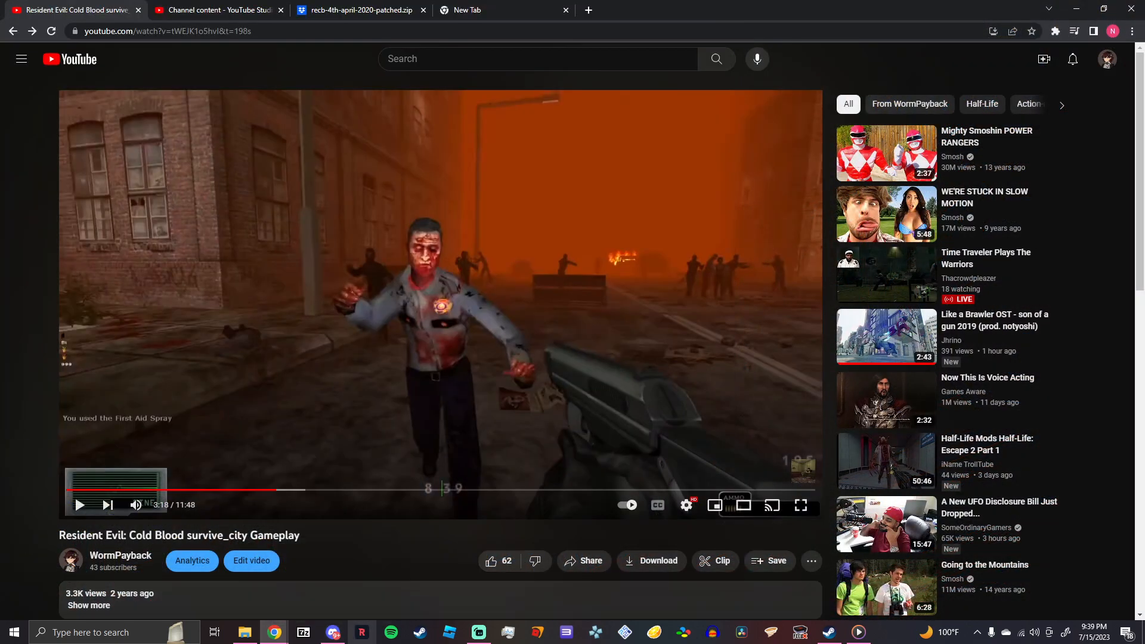
left_click(333, 632)
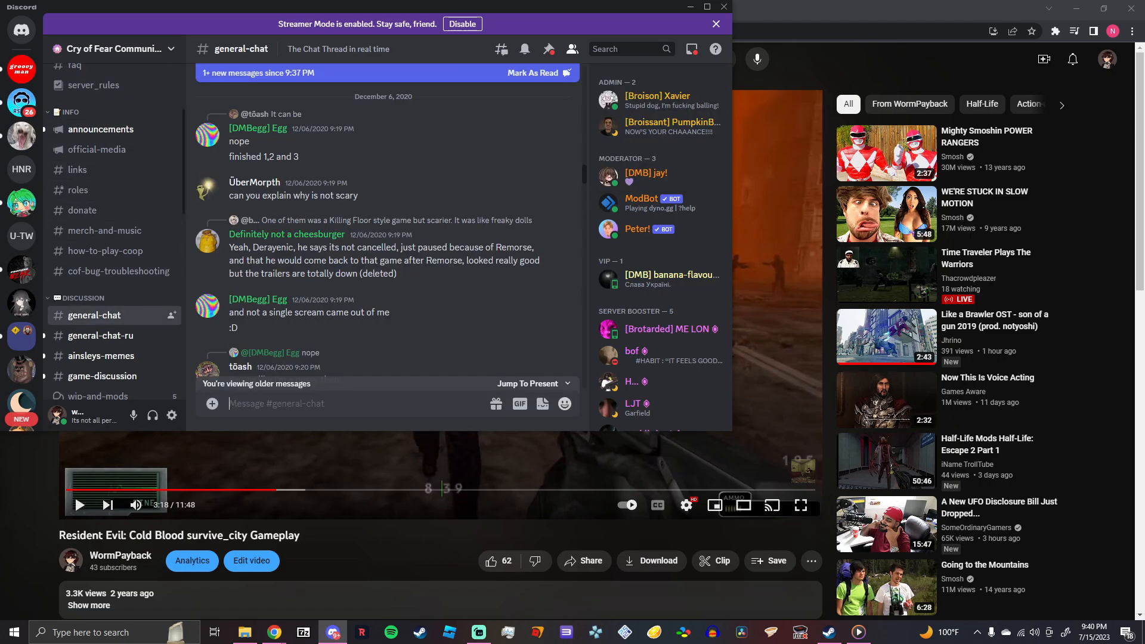
Search the server for 'recb' and follow the shared Dropbox link to the patched mod zip.
left_click(624, 49)
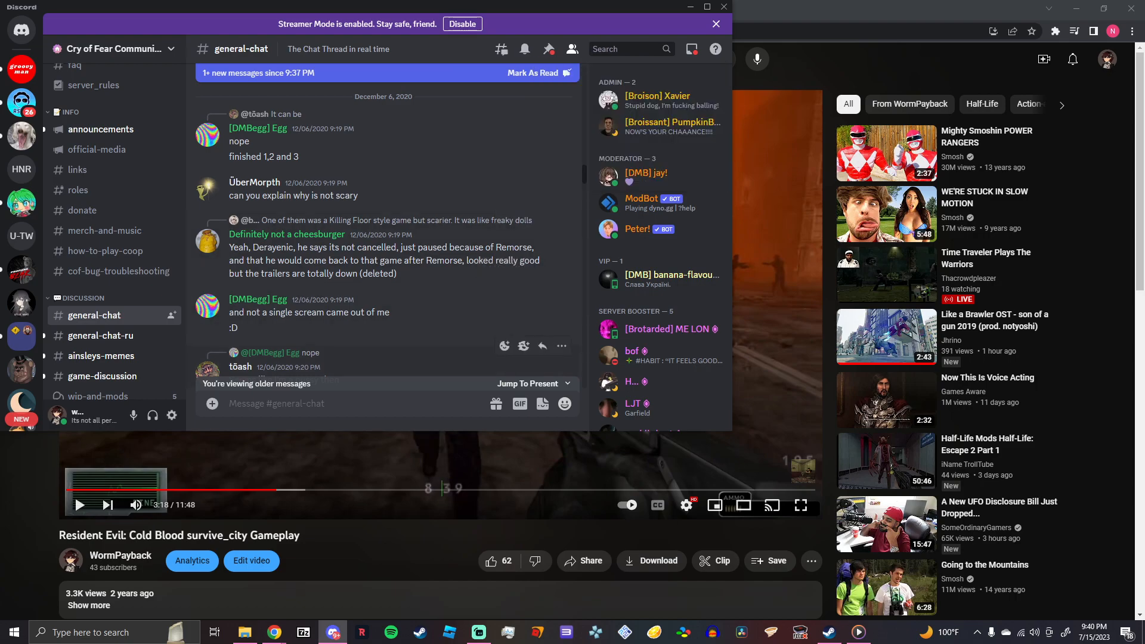
mouse_move(522, 346)
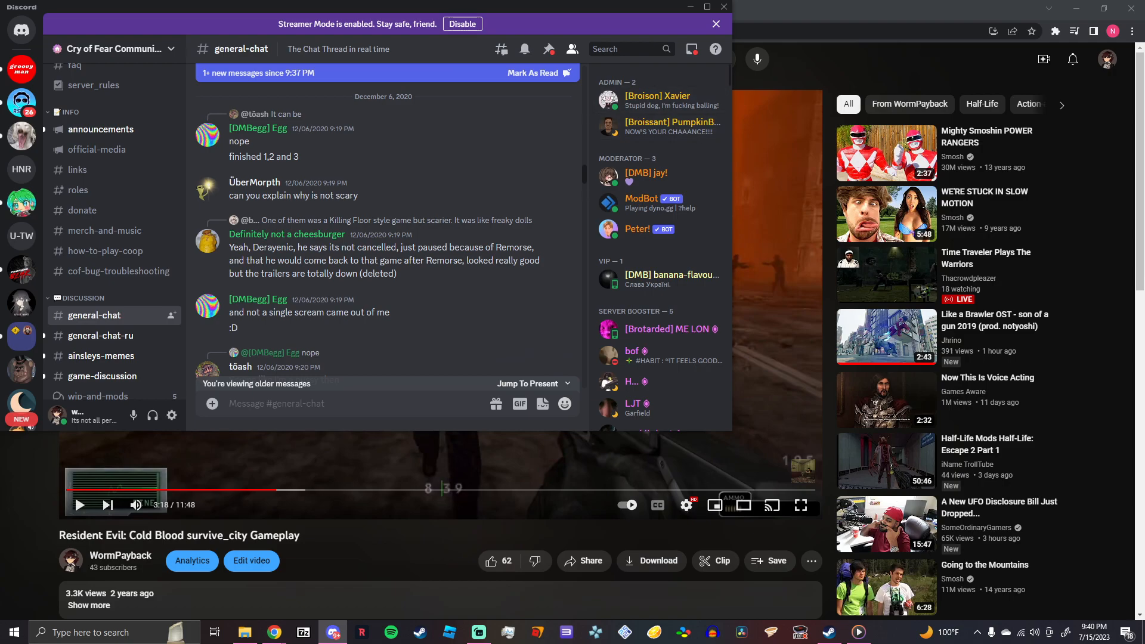
left_click(623, 49)
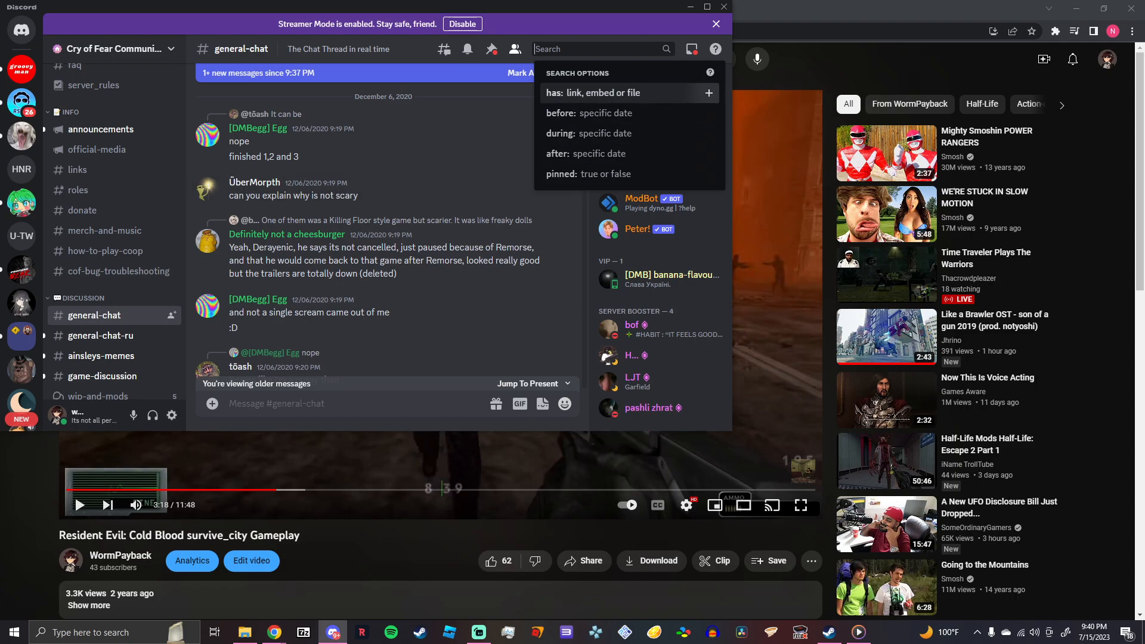
type("re")
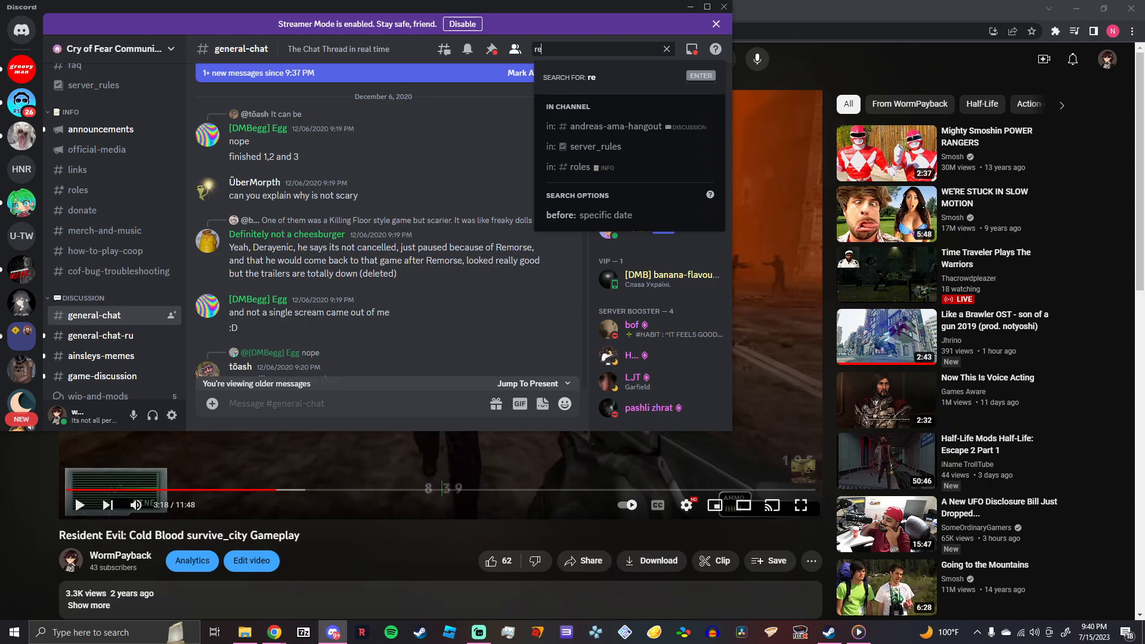
left_click(666, 49)
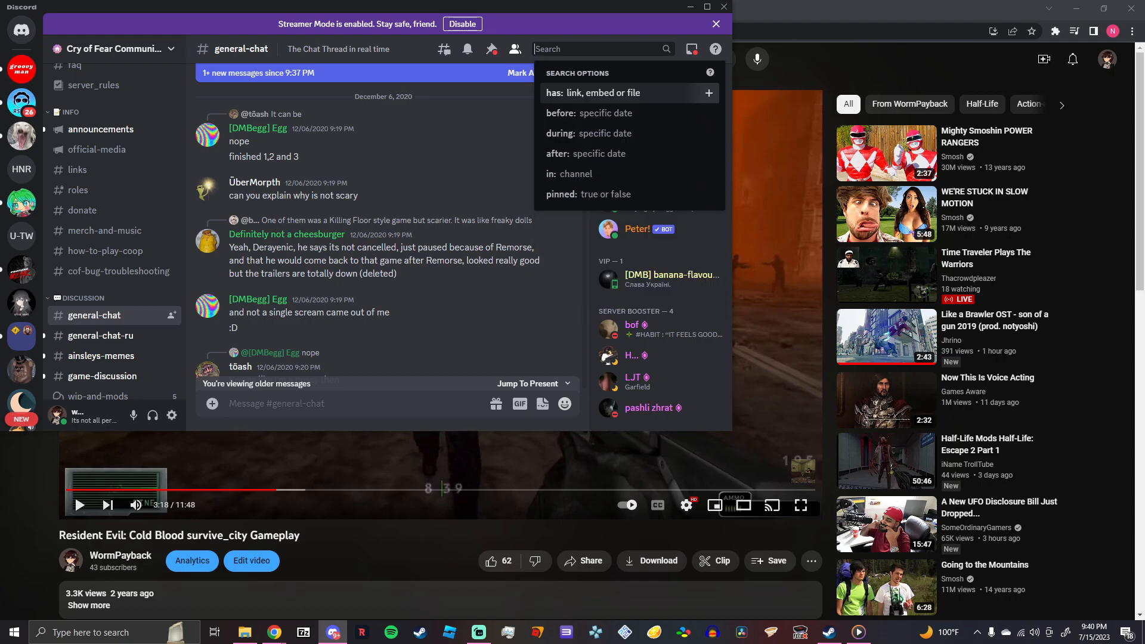
type("rech")
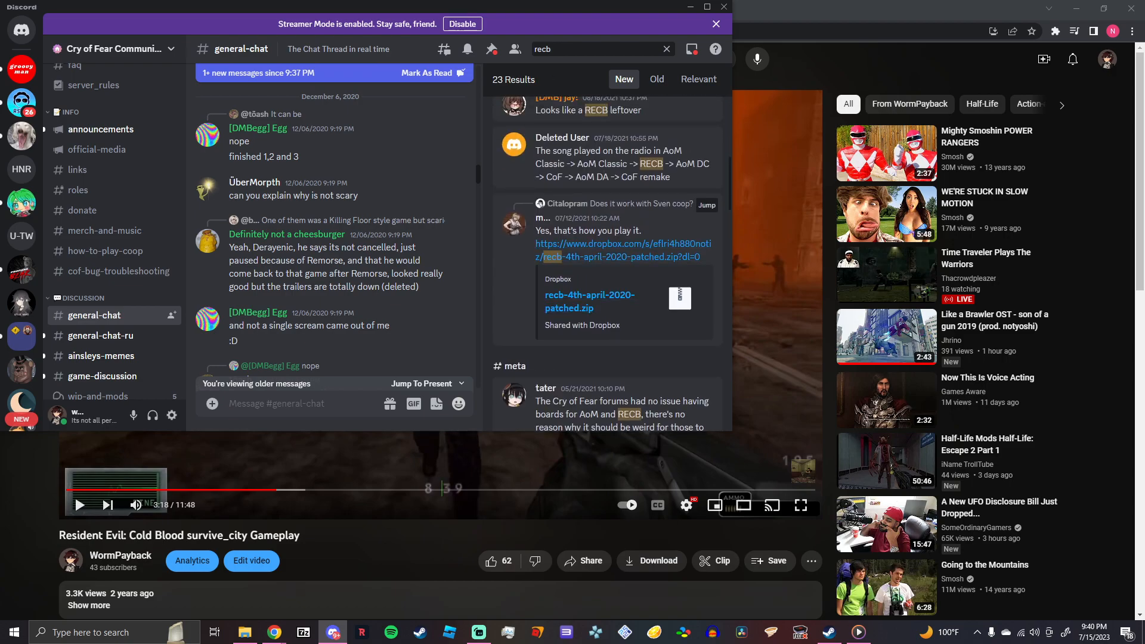
left_click(102, 376)
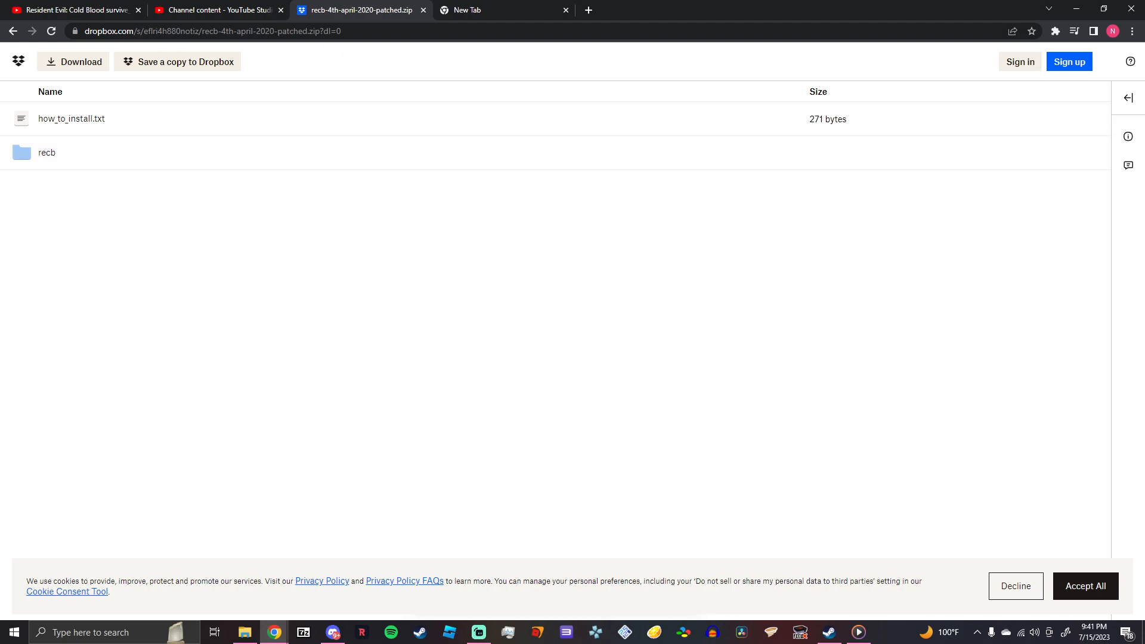
Read how_to_install.txt in Dropbox and return to the zip's file list.
left_click(71, 118)
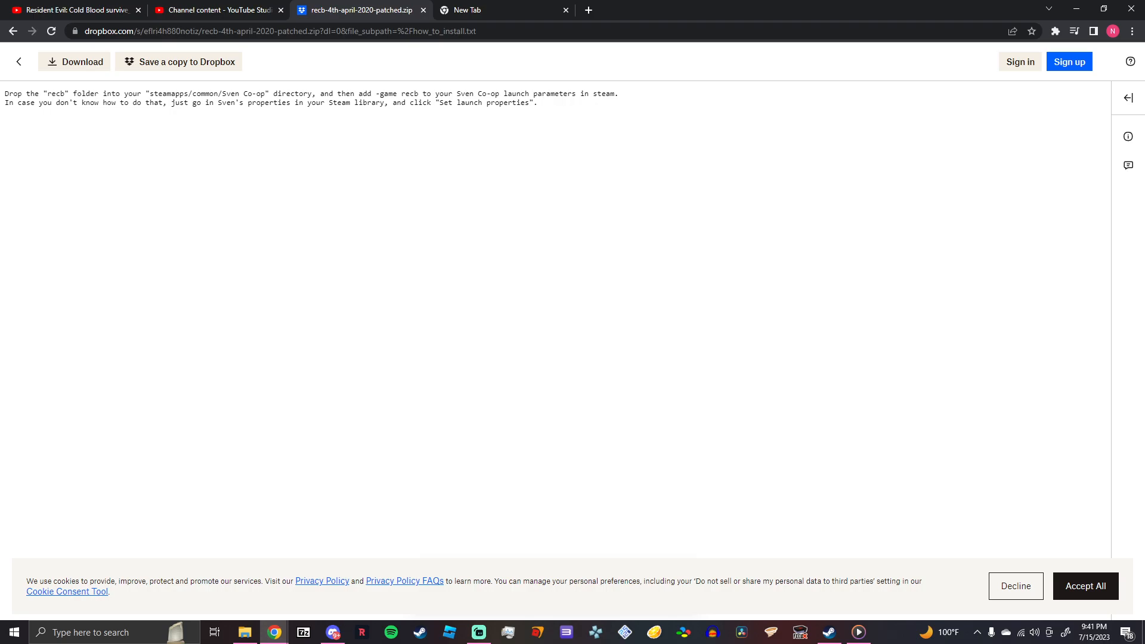
left_click(18, 61)
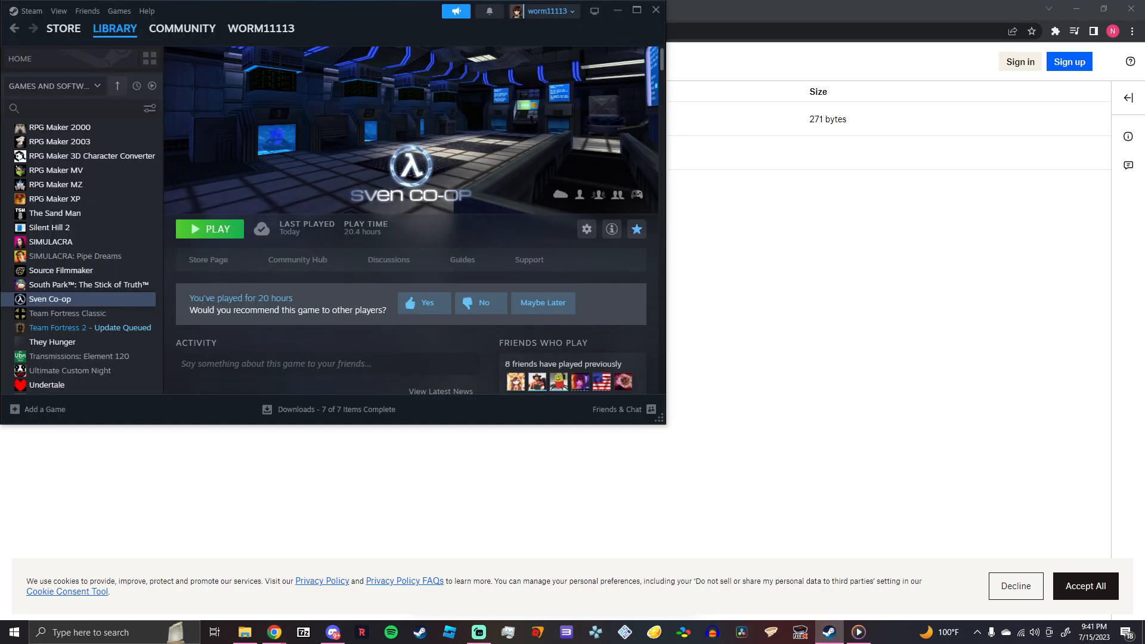
Browse Sven Co-op's local files showing the recb folder, then bring up its Properties.
left_click(587, 229)
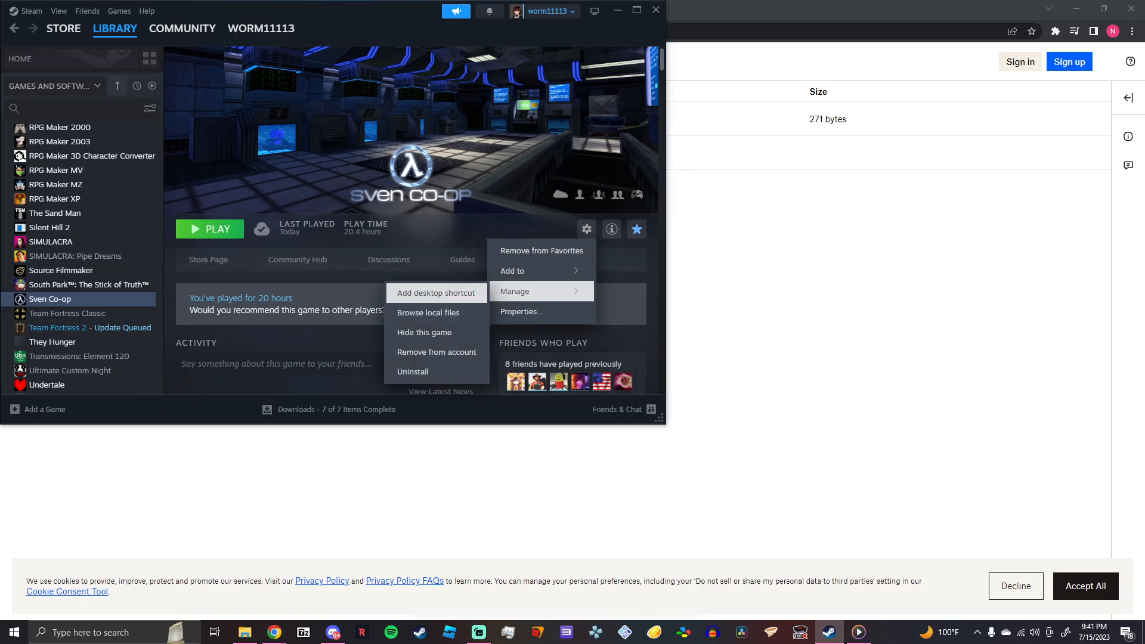
left_click(428, 313)
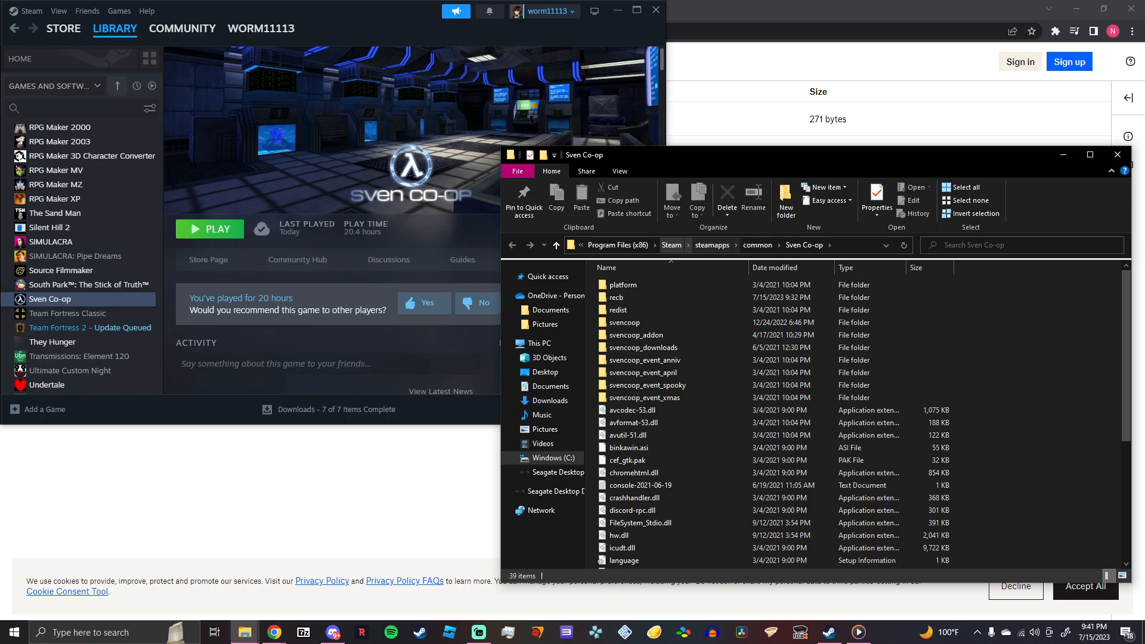
left_click(623, 285)
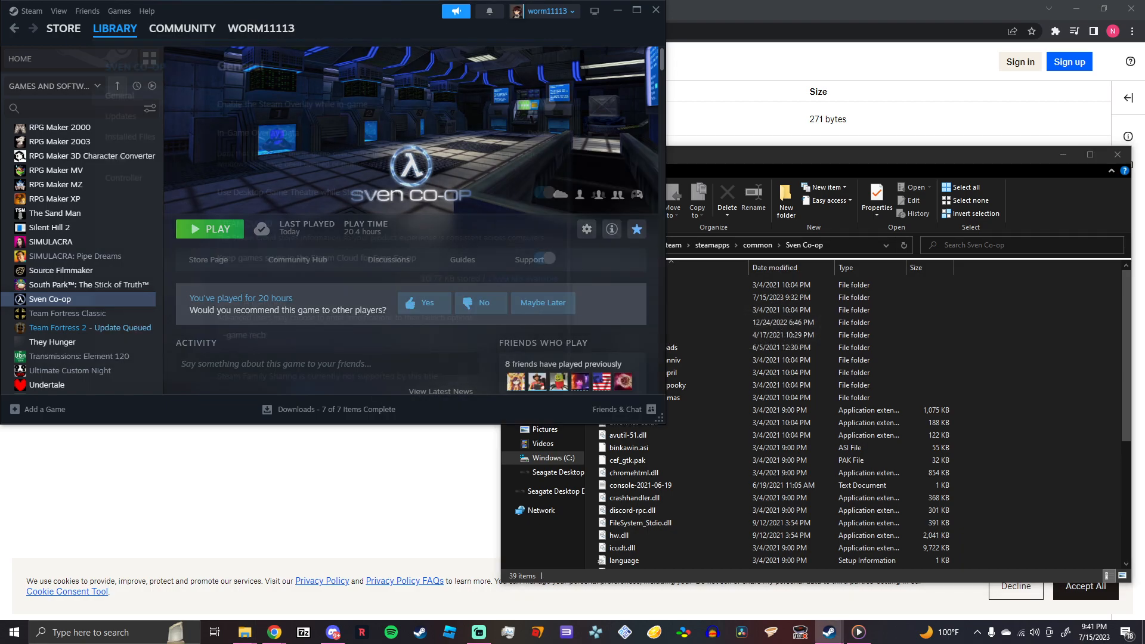
Confirm '-game recb' launch option, close Properties and launch Sven Co-op as the regular game.
left_click(587, 229)
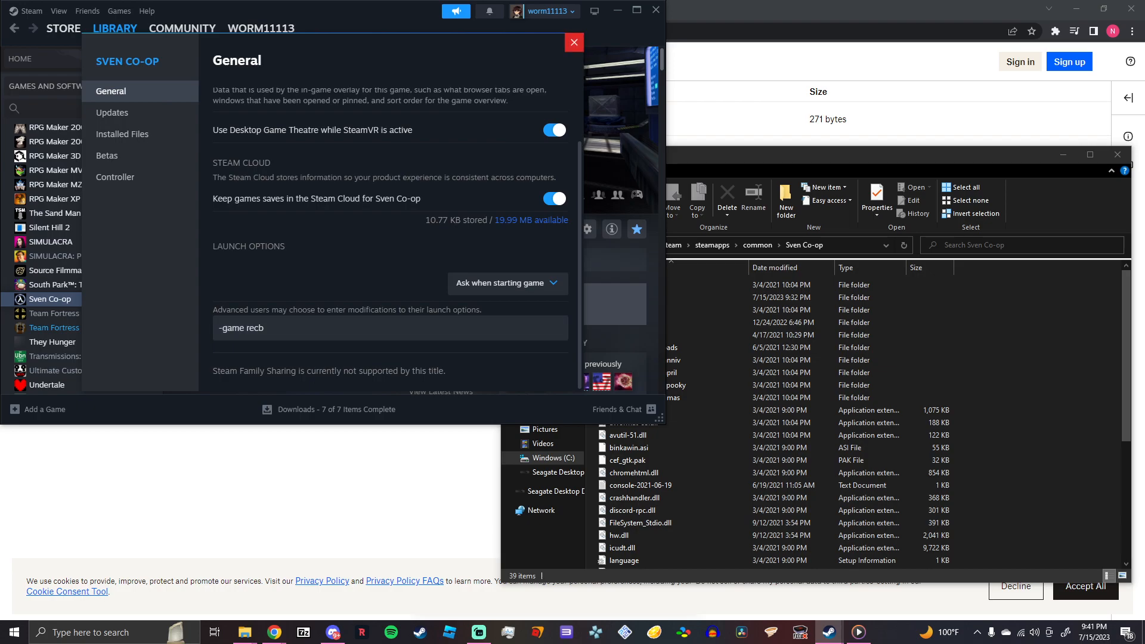
left_click(574, 42)
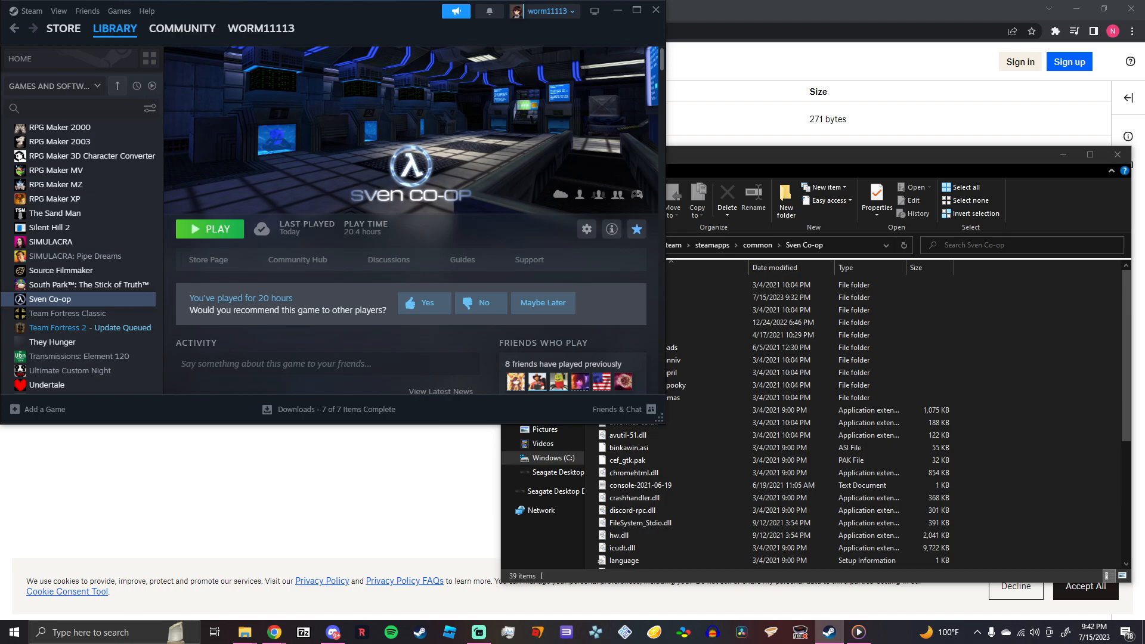
left_click(209, 229)
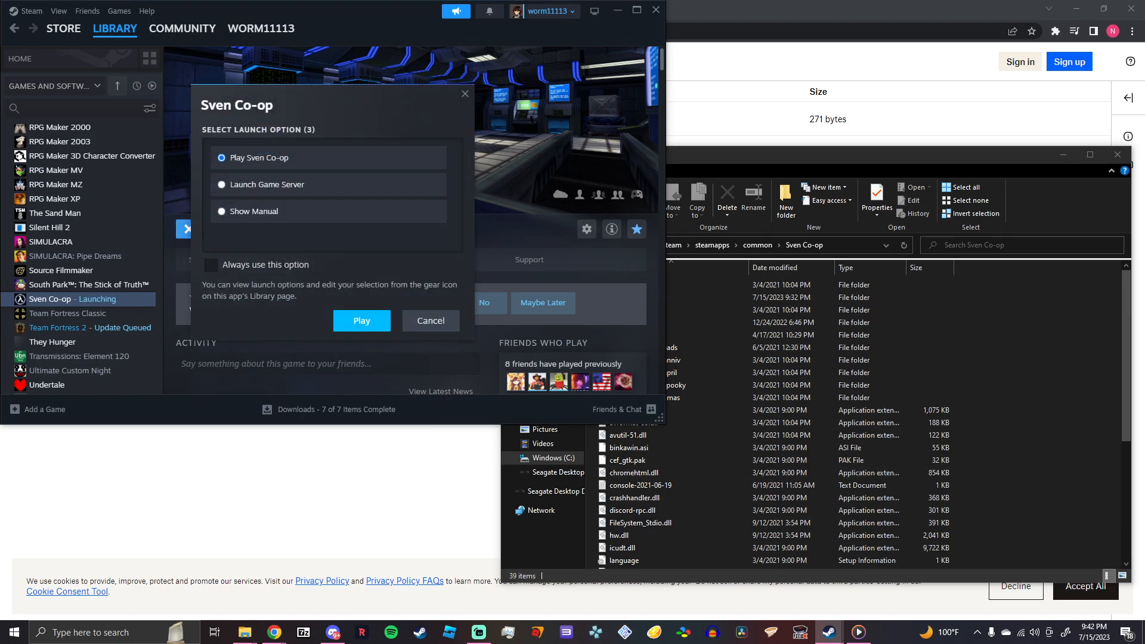
left_click(360, 321)
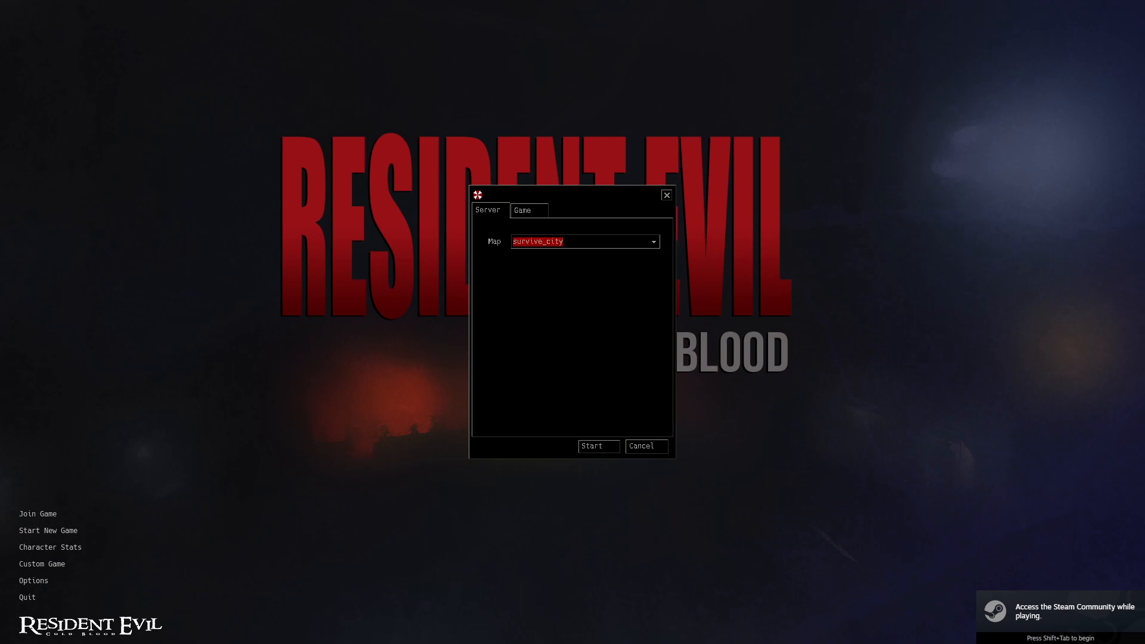
Start a survive_city server, enter as character 4 USS Operative and play the city streets.
left_click(597, 446)
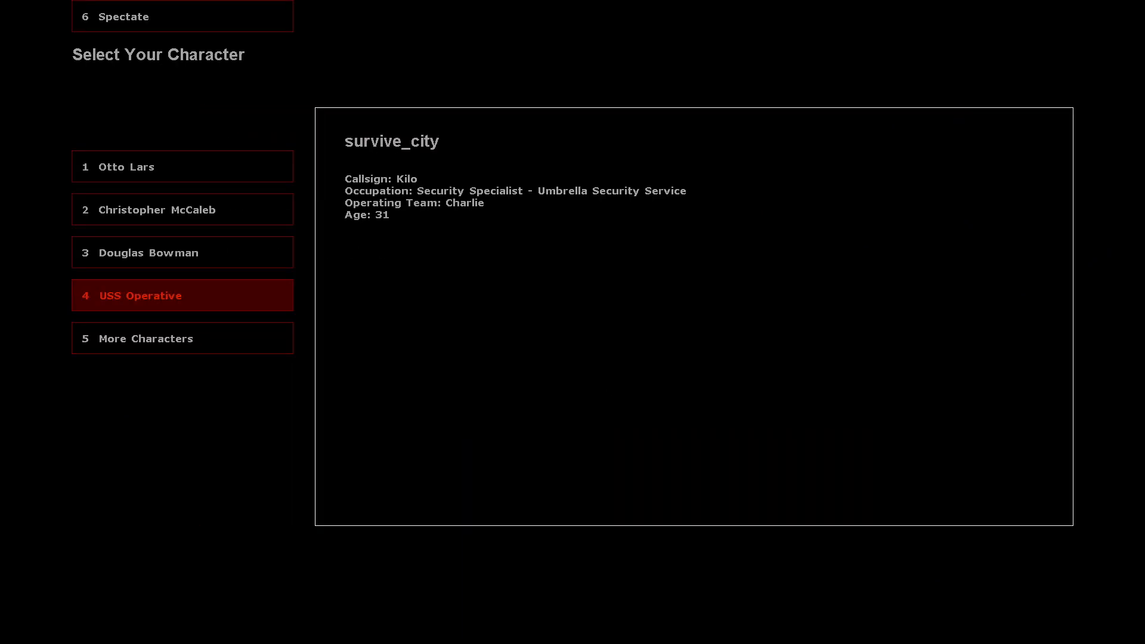
left_click(181, 295)
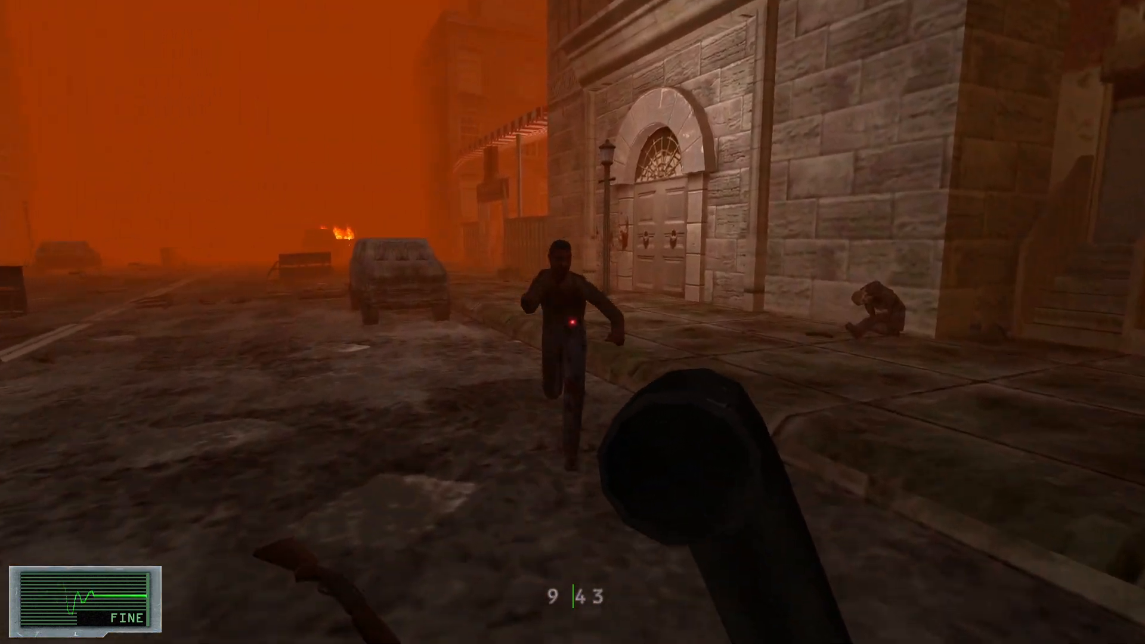
key("Escape")
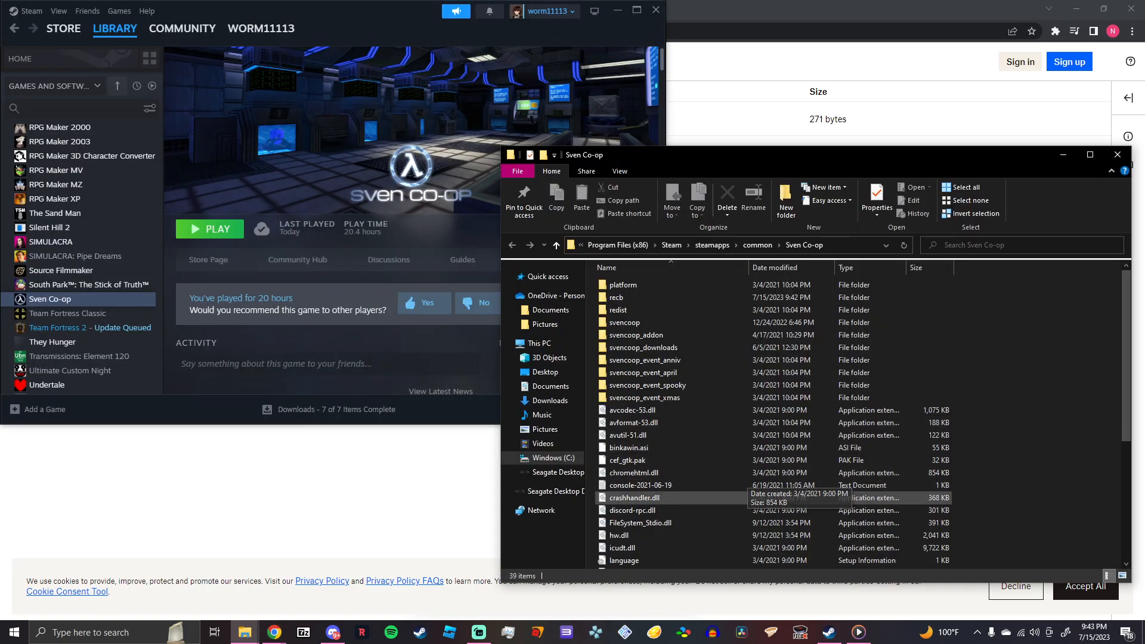
mouse_move(633, 498)
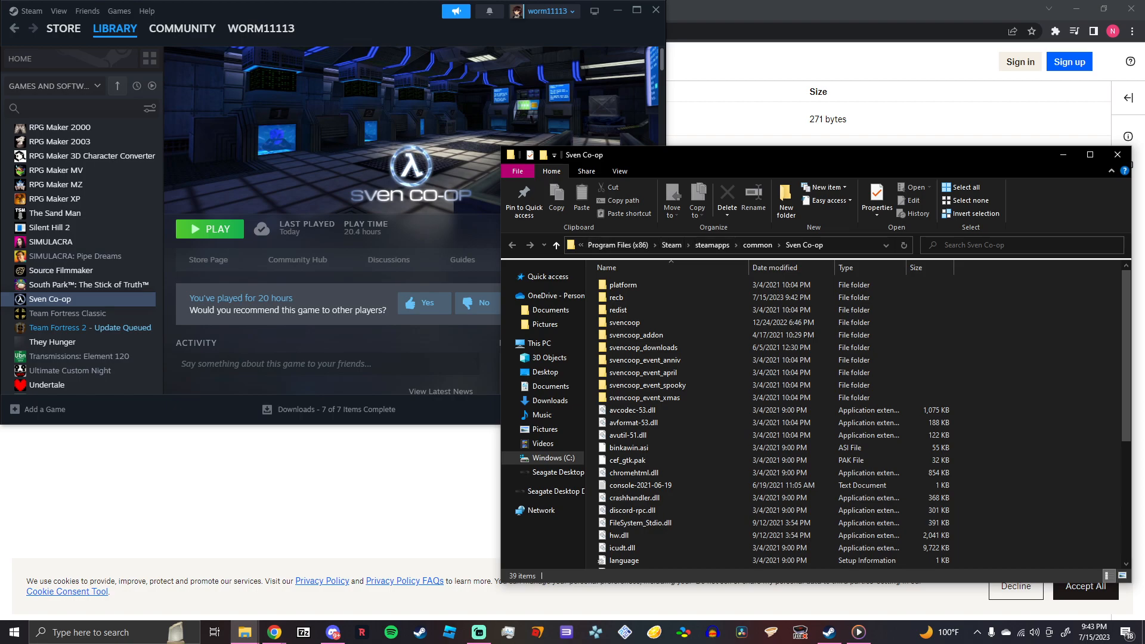
mouse_move(626, 322)
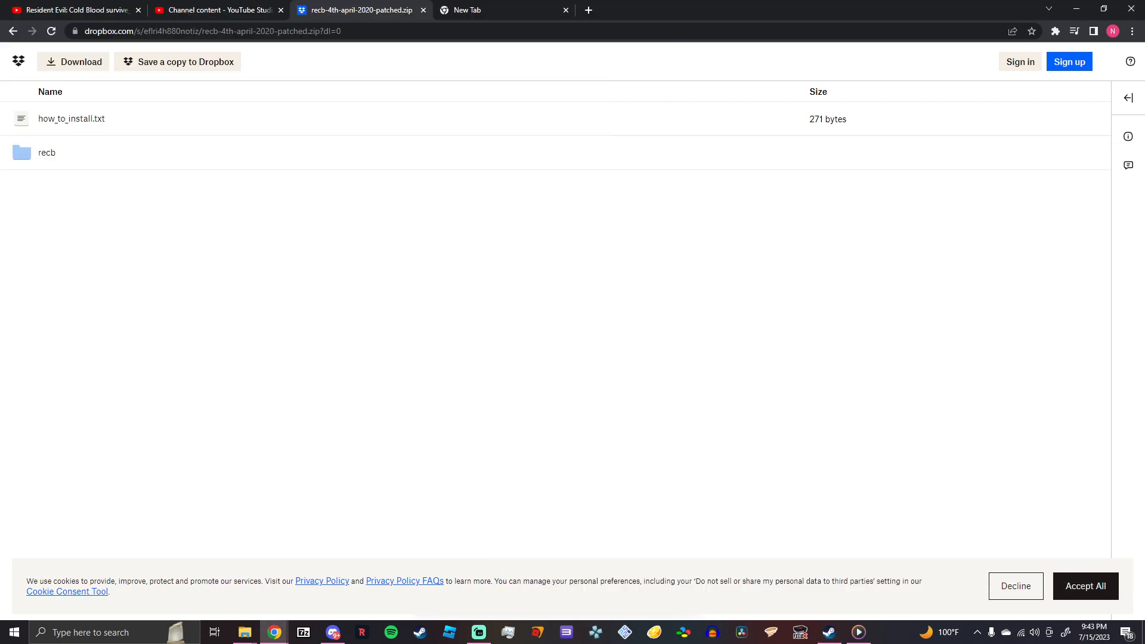
Bring up the Streamlabs window after closing the Sven Co-op folder and Steam.
left_click(478, 632)
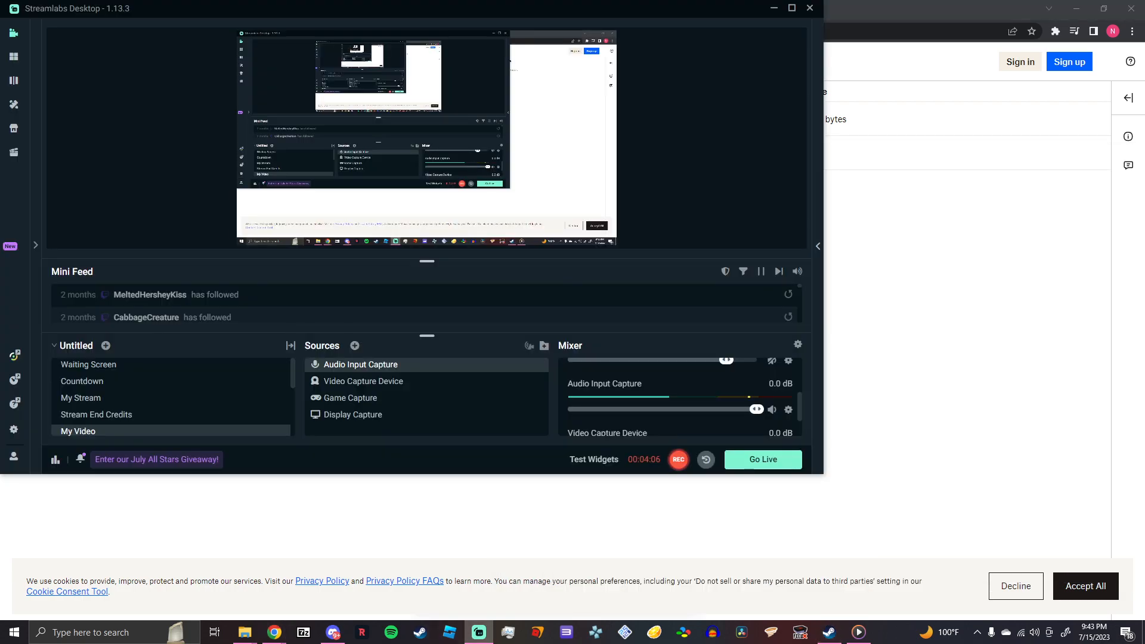